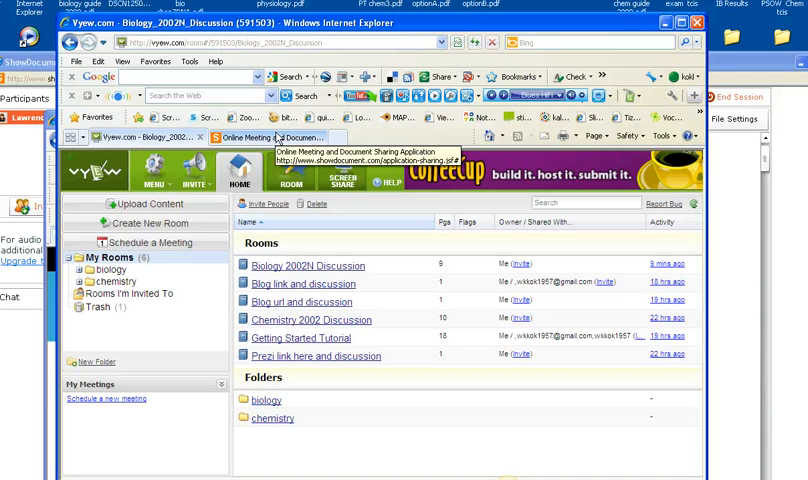
pyautogui.moveTo(147, 223)
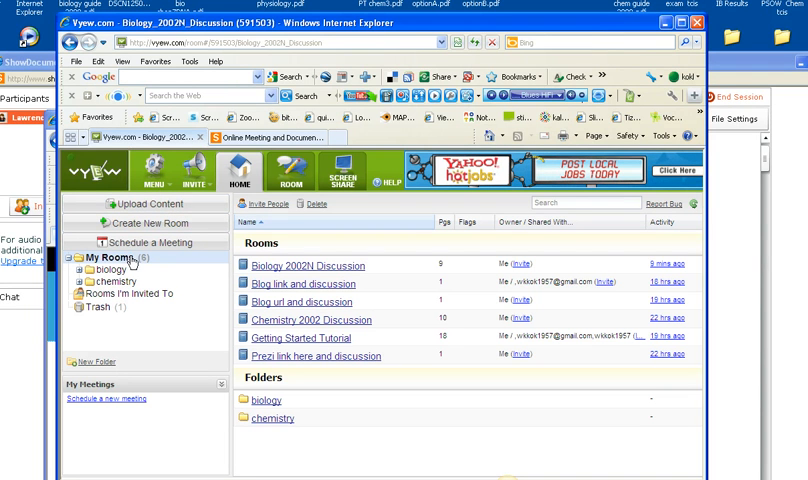
pyautogui.moveTo(295, 283)
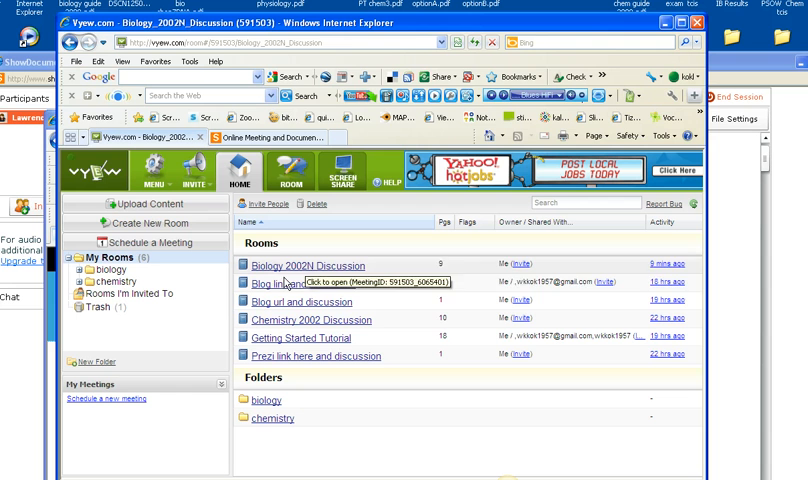
pyautogui.moveTo(280, 325)
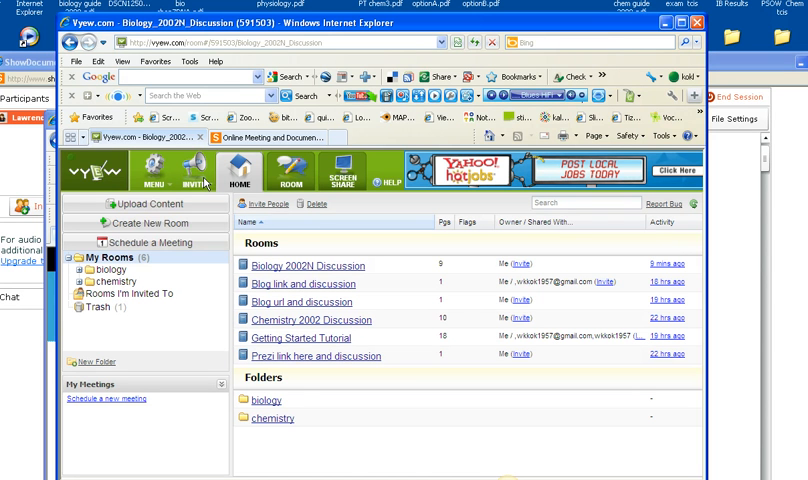
# - Enter the Biology 2002N Discussion room and page through the biology paper to page 3
pyautogui.click(192, 184)
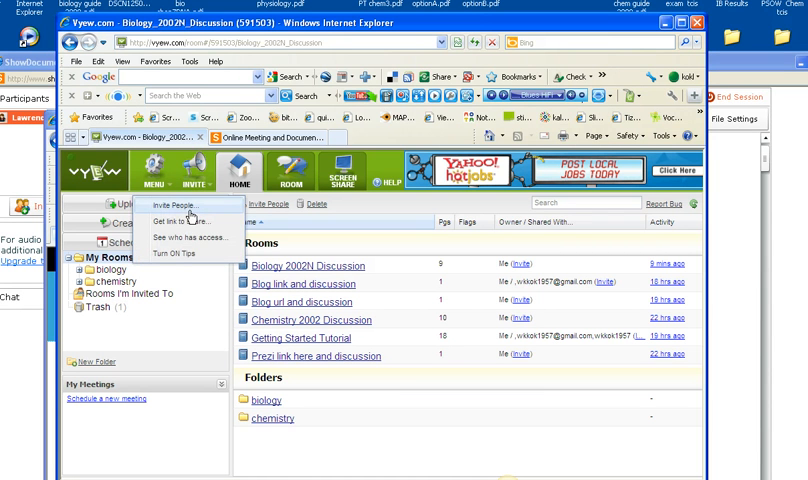
pyautogui.moveTo(193, 207)
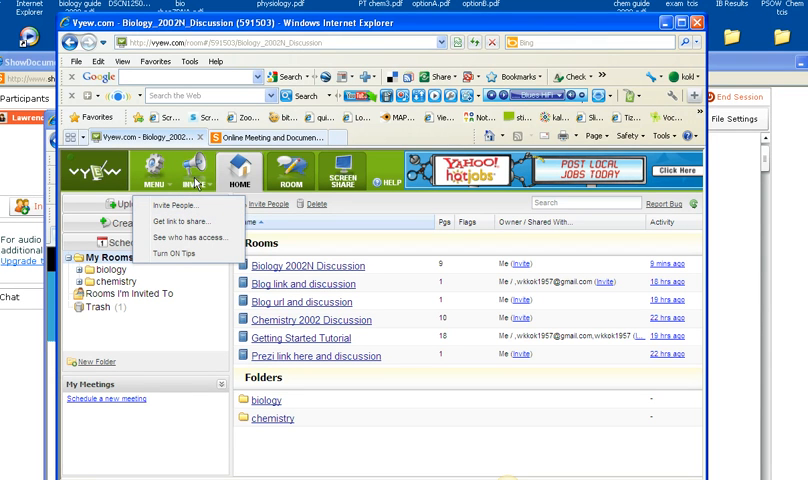
pyautogui.moveTo(190, 175)
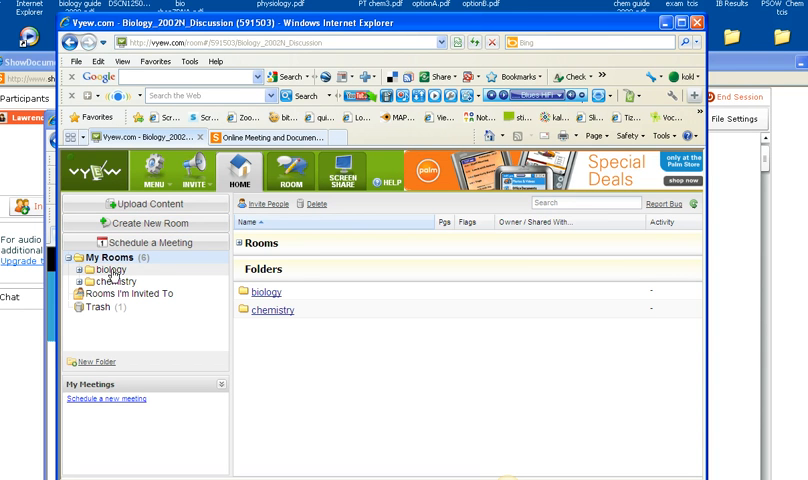
pyautogui.moveTo(218, 282)
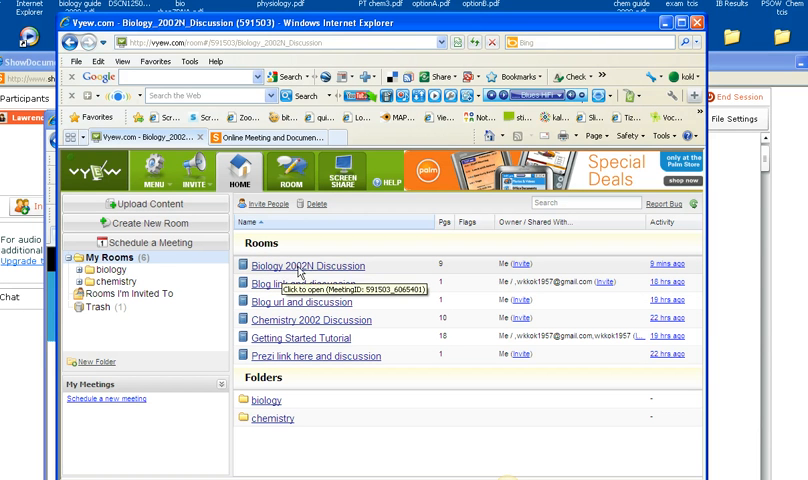
pyautogui.moveTo(331, 278)
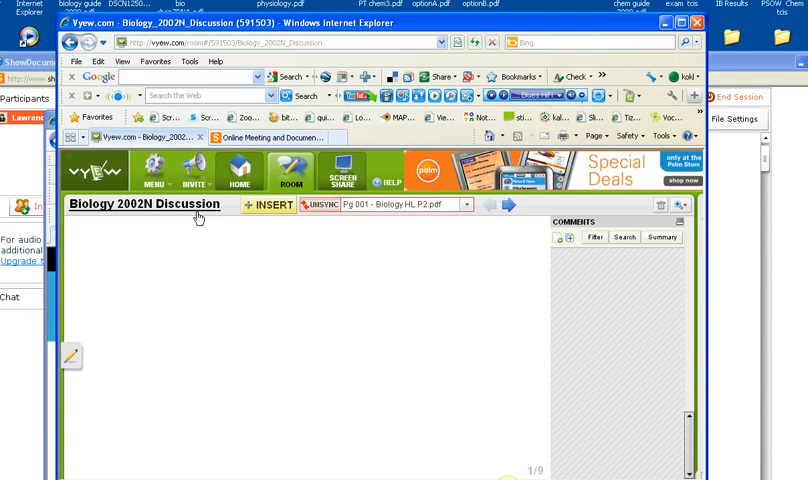
pyautogui.moveTo(506, 206)
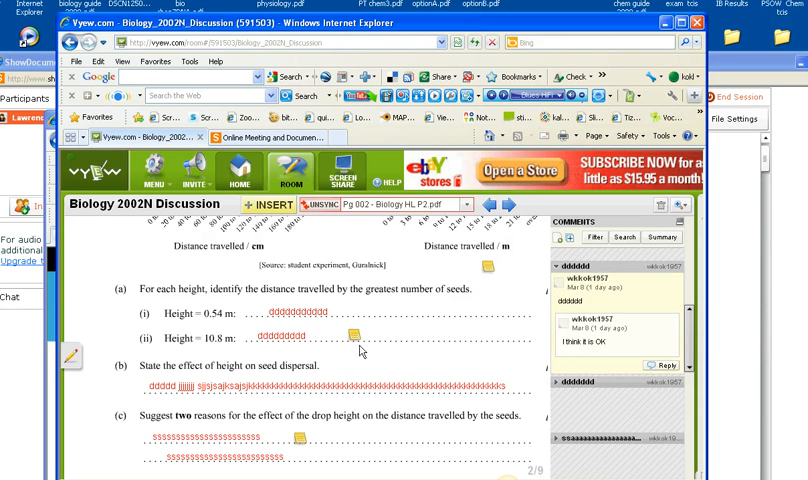
pyautogui.scroll(-3)
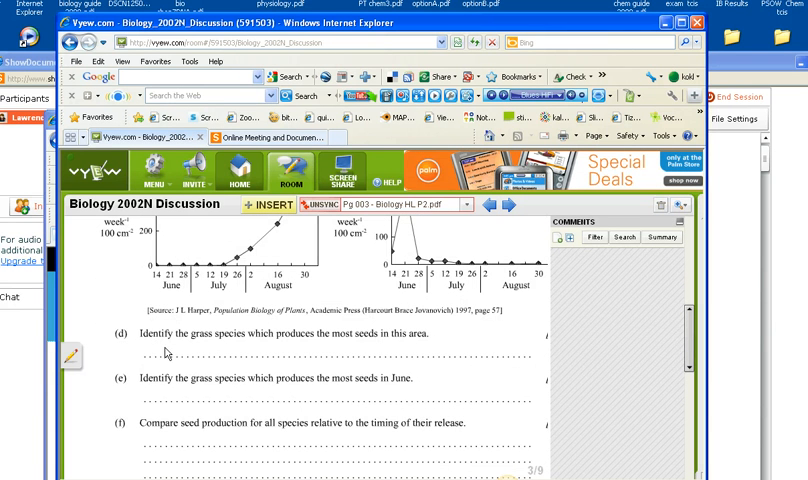
pyautogui.moveTo(183, 347)
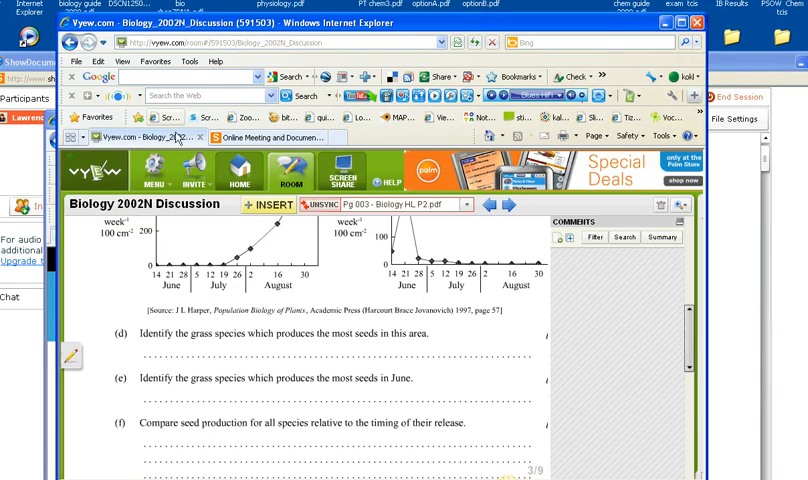
# - Bring up the Share File app's details in ShowDocument's App Center
pyautogui.click(265, 137)
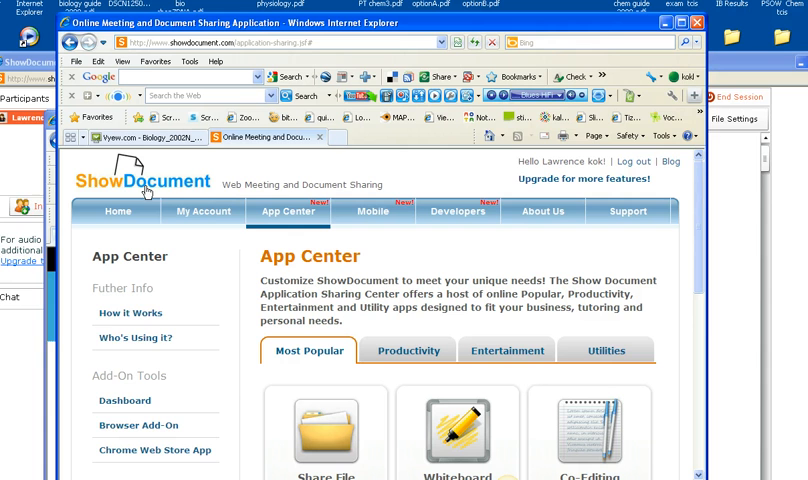
pyautogui.scroll(-3)
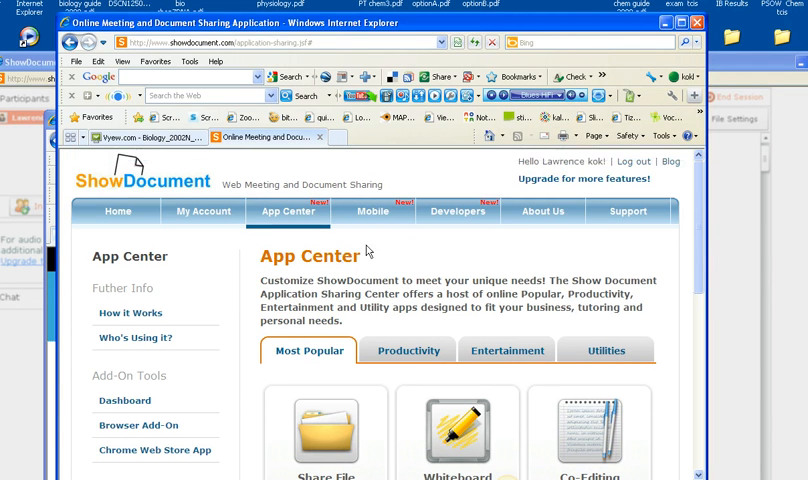
pyautogui.moveTo(507, 180)
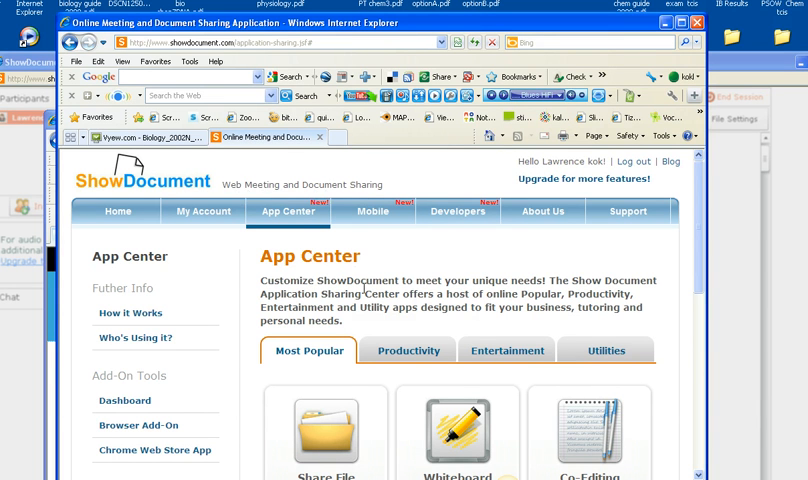
pyautogui.scroll(-3)
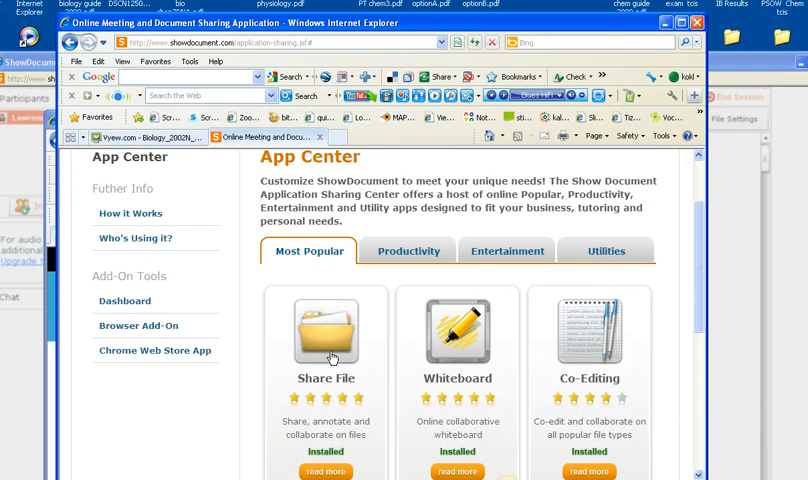
pyautogui.click(325, 472)
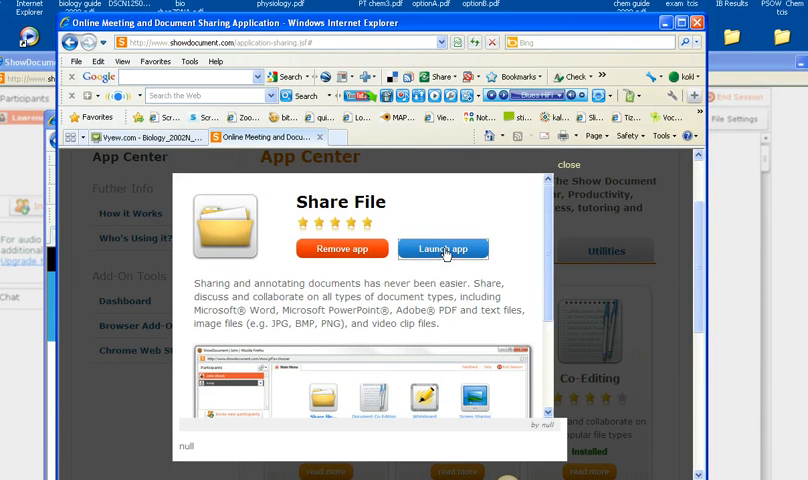
# - Launch a sharing session and load Biology HL P2.pdf from the computer into it
pyautogui.click(442, 248)
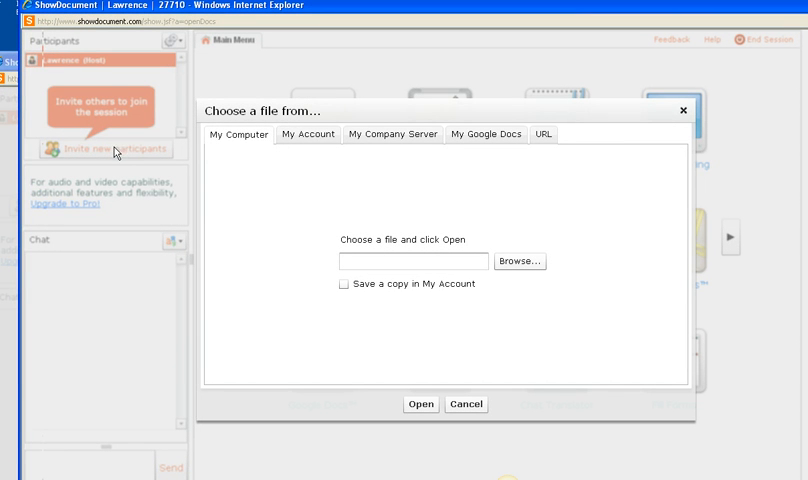
pyautogui.click(519, 261)
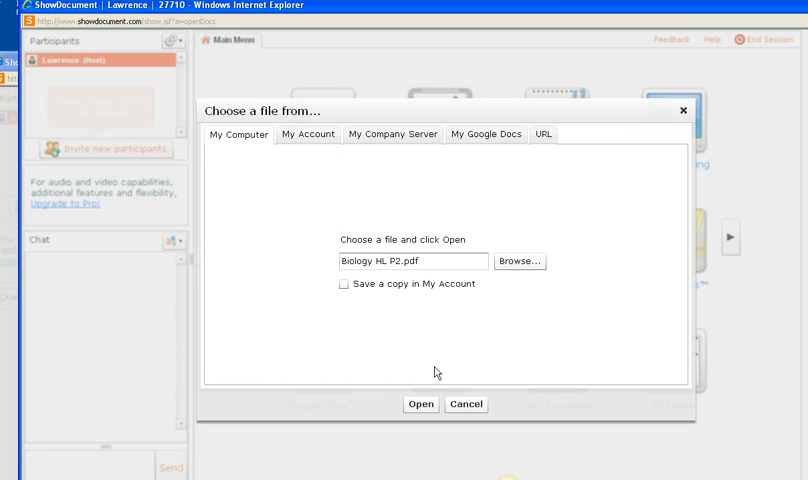
pyautogui.click(421, 404)
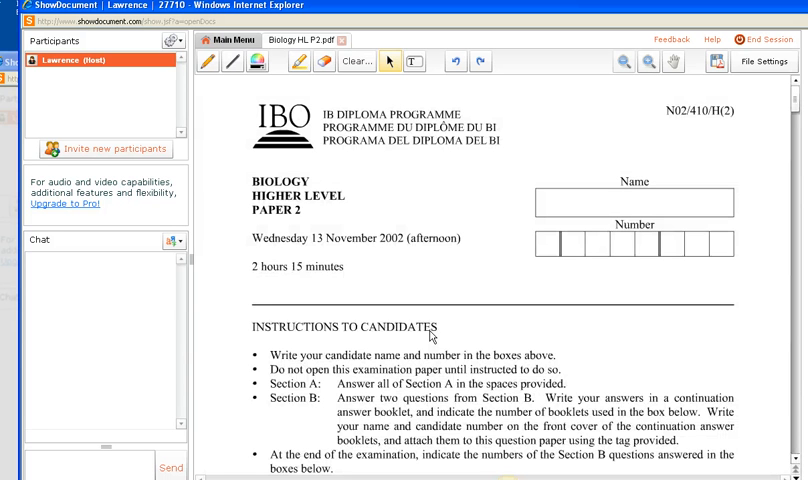
pyautogui.moveTo(424, 294)
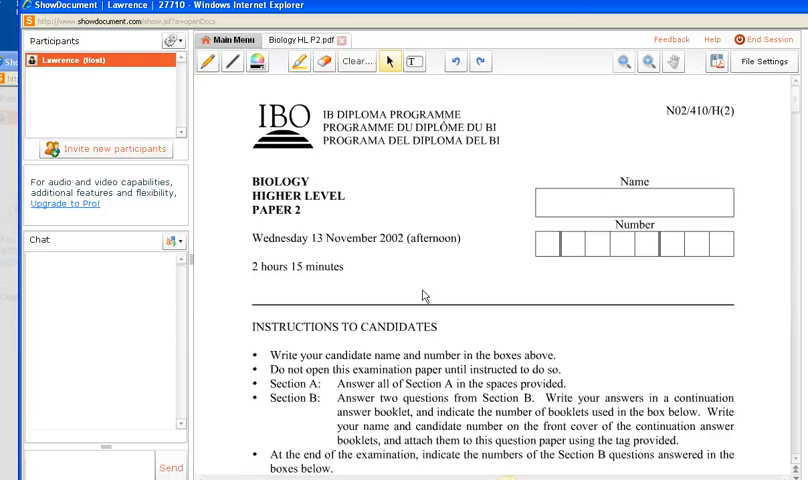
pyautogui.moveTo(377, 257)
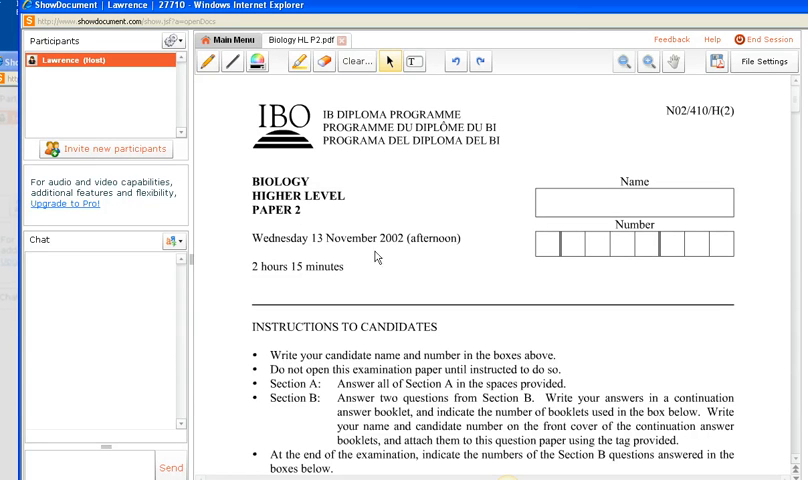
pyautogui.moveTo(792, 224)
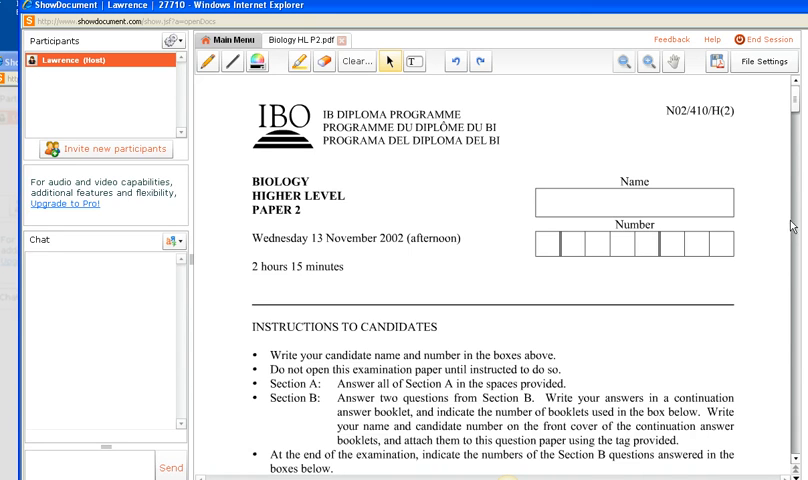
# - Move down past the cover page to the seed-dispersal questions
pyautogui.scroll(-3)
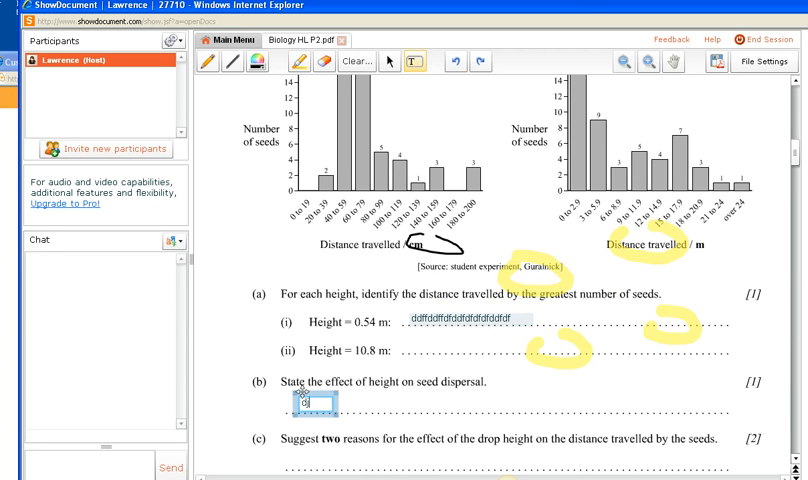
# - Type the answer 'djdfkjfdkjdfkjdfjkafsdsdsdsdsd' under question (b) on height and seed dispersal
pyautogui.write('djdfkjfdkjdfkjdfjkafsdsdsdsdsd')
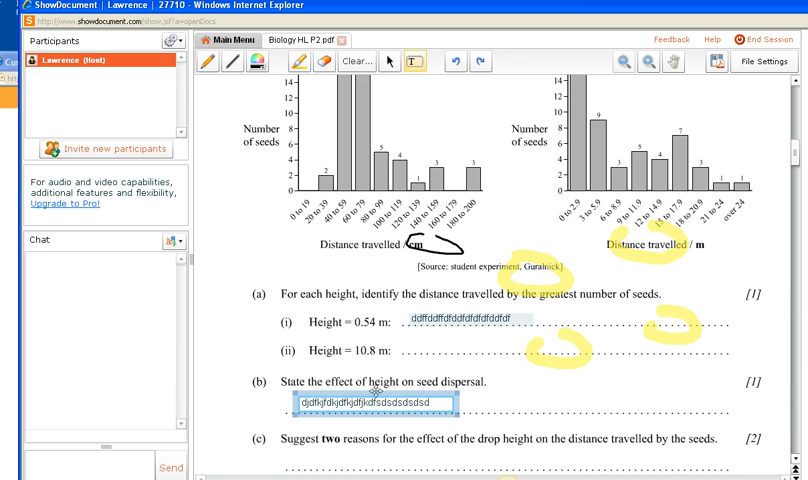
pyautogui.moveTo(411, 299)
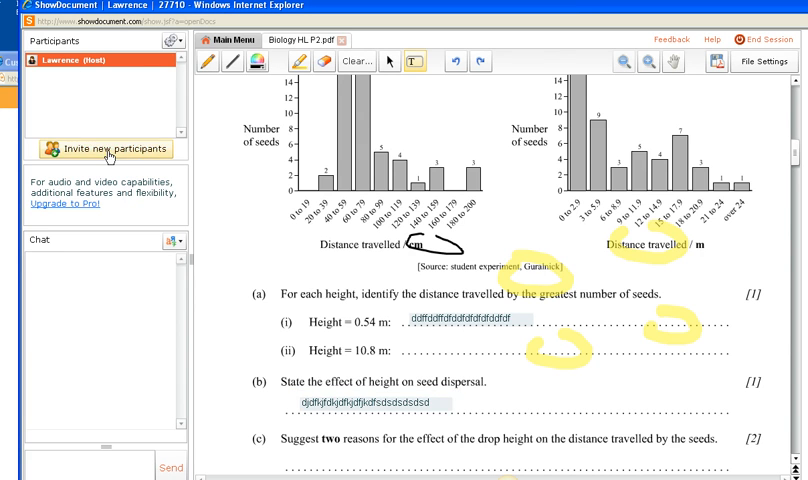
pyautogui.click(104, 149)
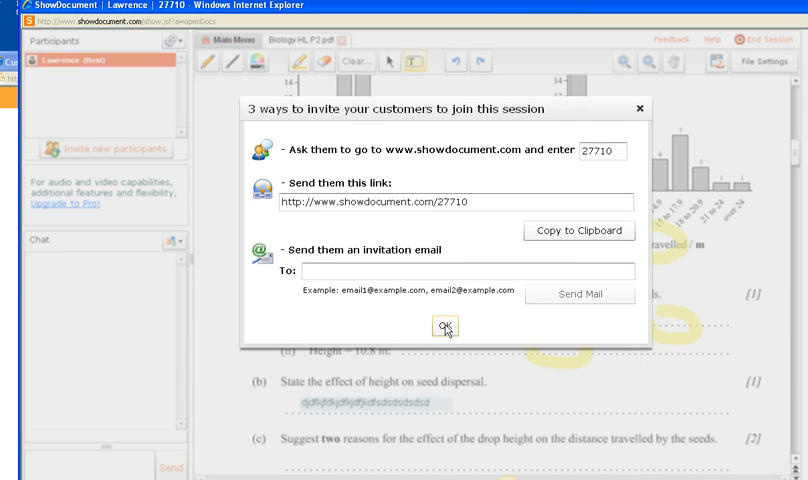
pyautogui.click(445, 326)
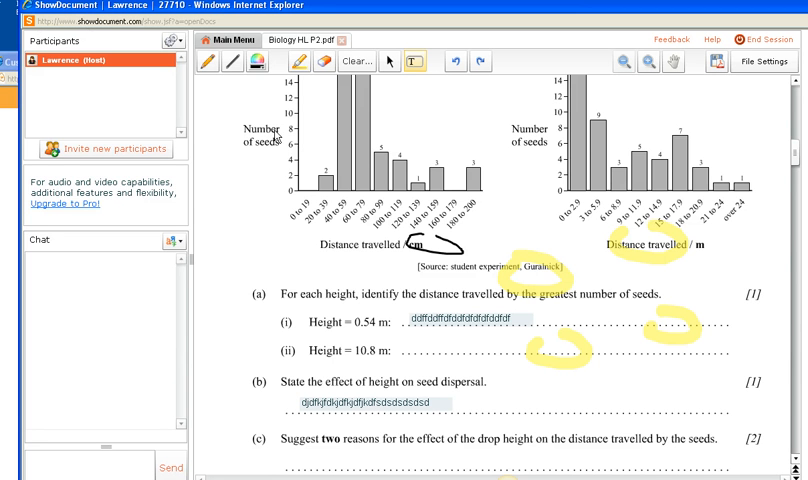
pyautogui.moveTo(333, 152)
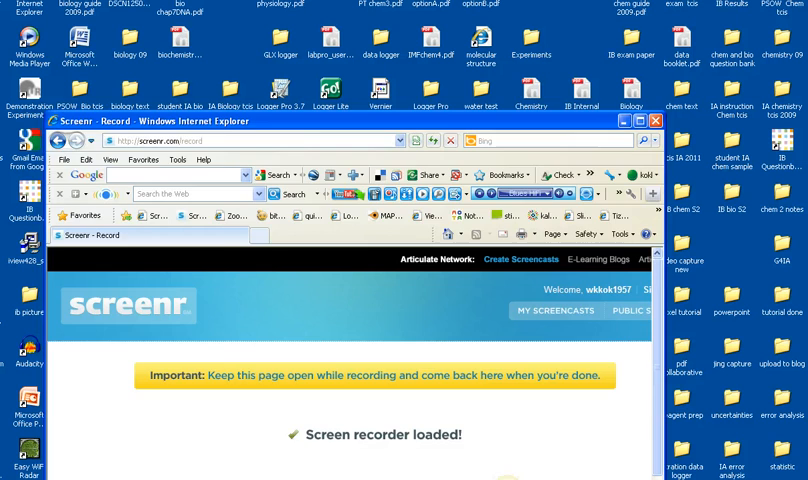
# - Minimize the Screenr recorder window so the Windows desktop is left showing
pyautogui.click(655, 121)
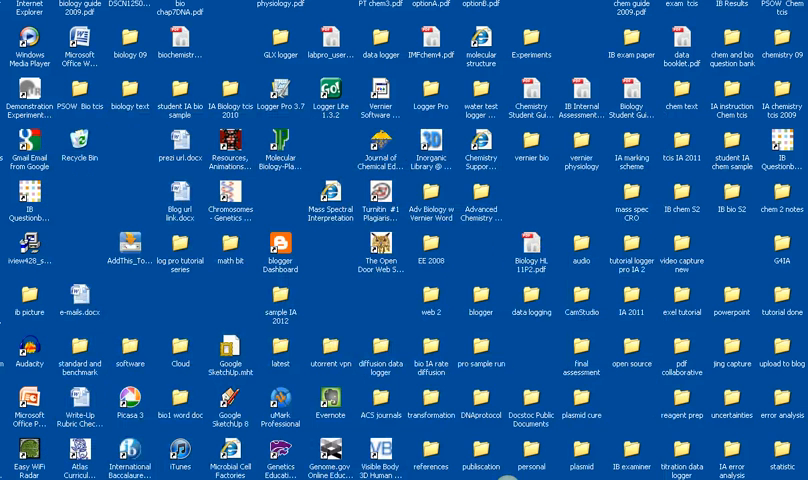